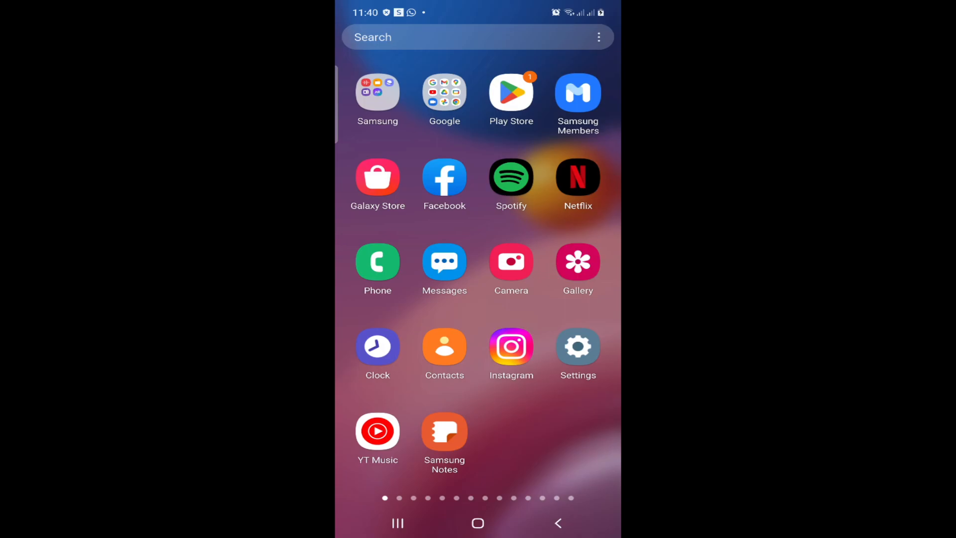
# Swipe the app drawer to its second page showing Game Launcher, Calculator and WhatsApp
pyautogui.hscroll(-3)
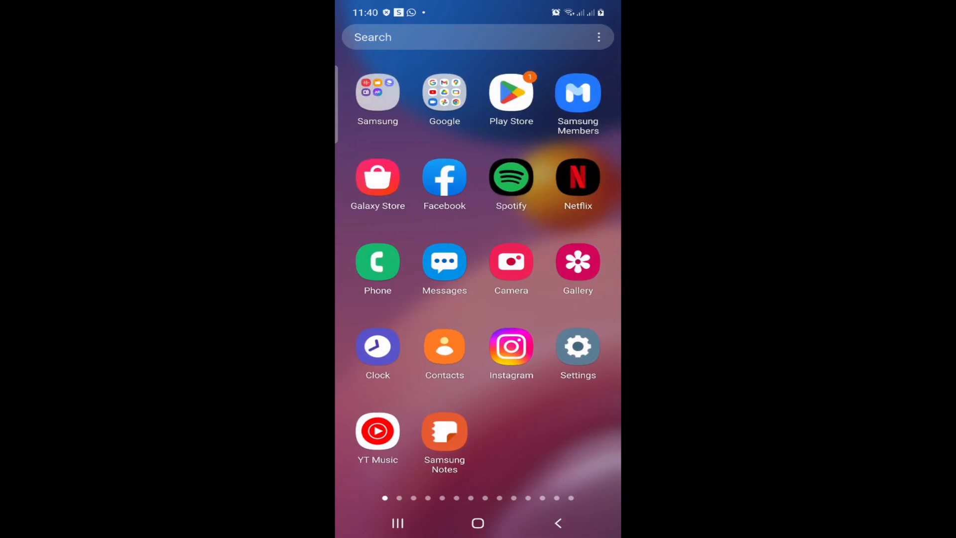
pyautogui.hscroll(-3)
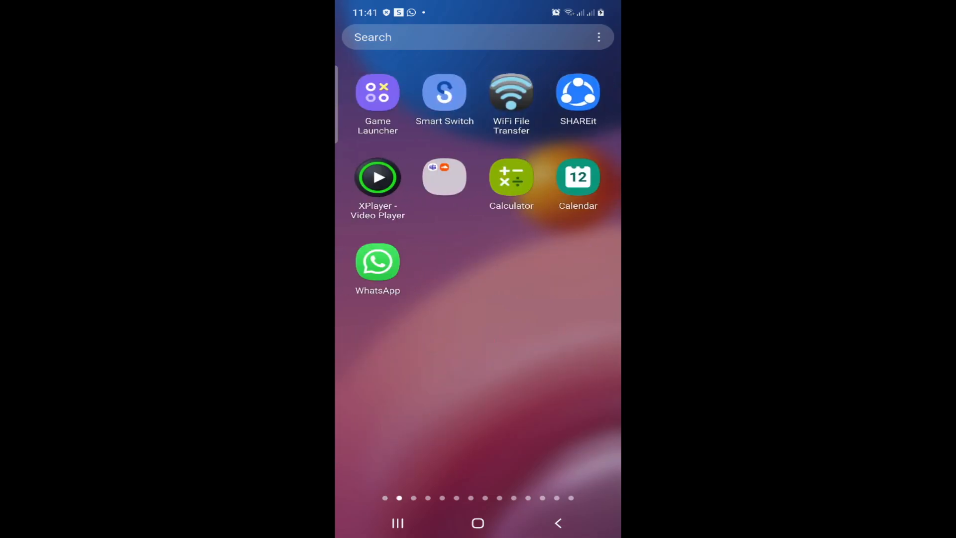
# Launch Snapchat and go to the account's profile page from the camera screen
pyautogui.click(427, 37)
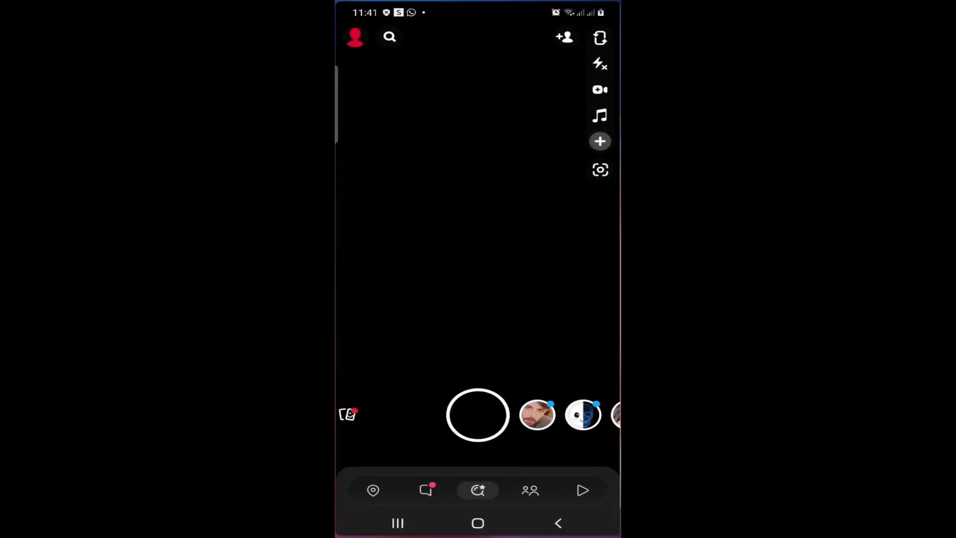
pyautogui.click(354, 37)
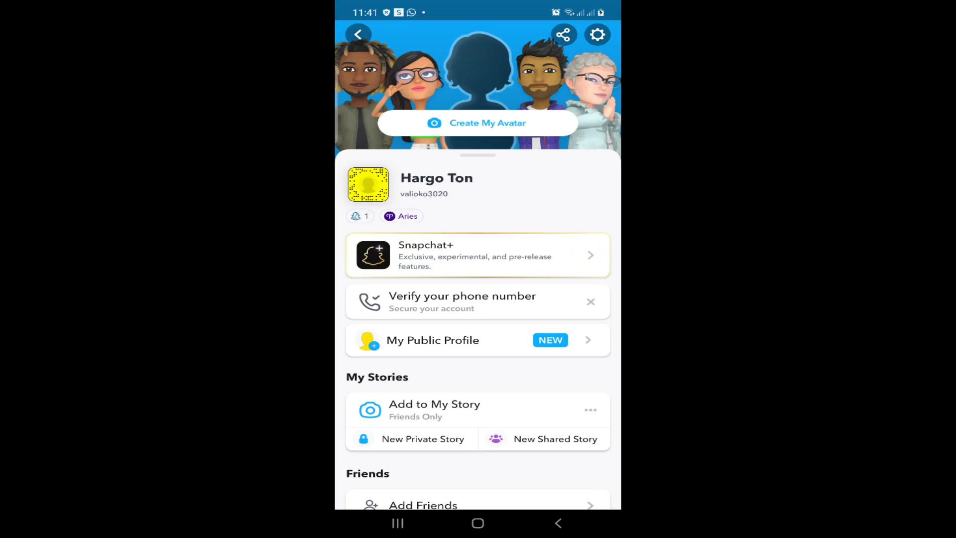
# Go into Settings and reach the Mobile Number page with an empty phone field
pyautogui.click(596, 34)
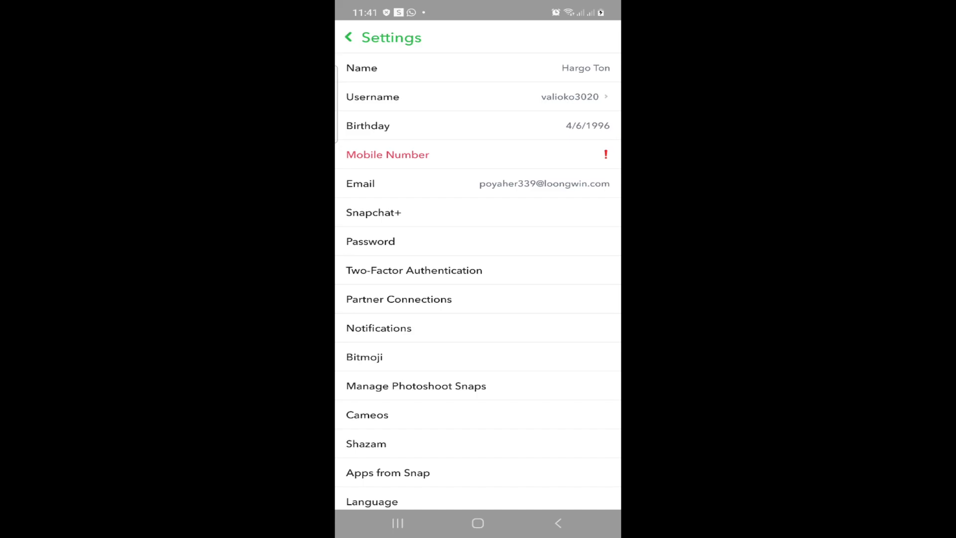
pyautogui.click(387, 154)
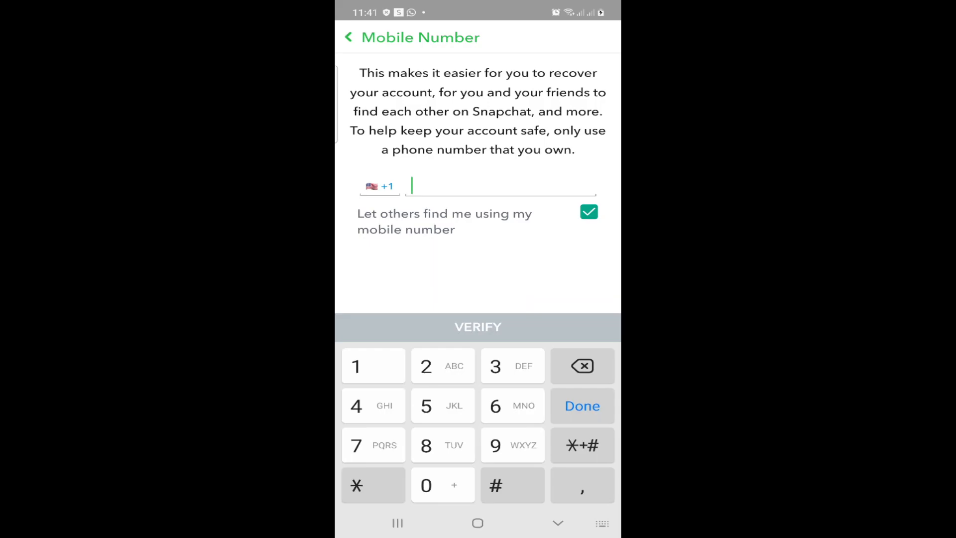